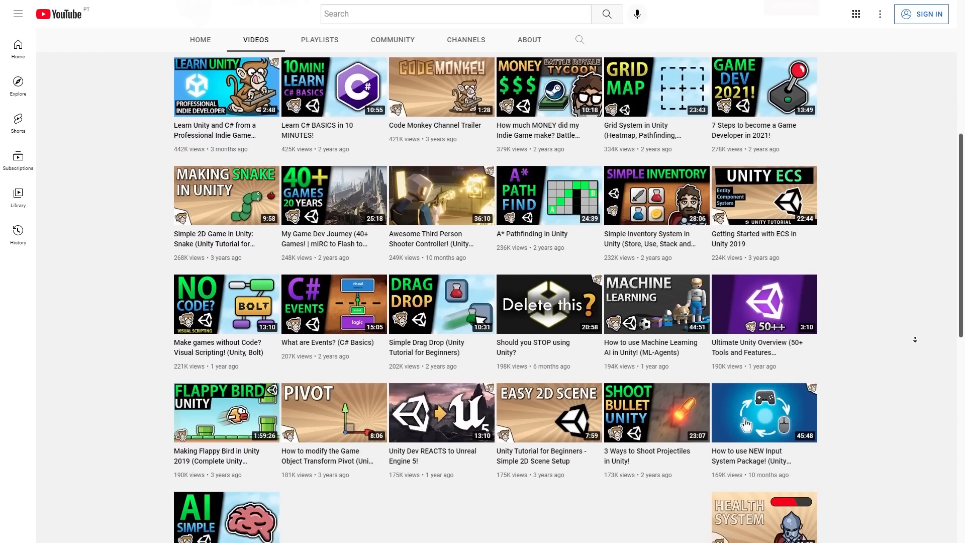
Step: Scroll the A* Pathfinding code and type fCost = gCost + hCost into CalculateFCost
{"action": "scroll", "scroll_direction": "down", "scroll_amount": 3}
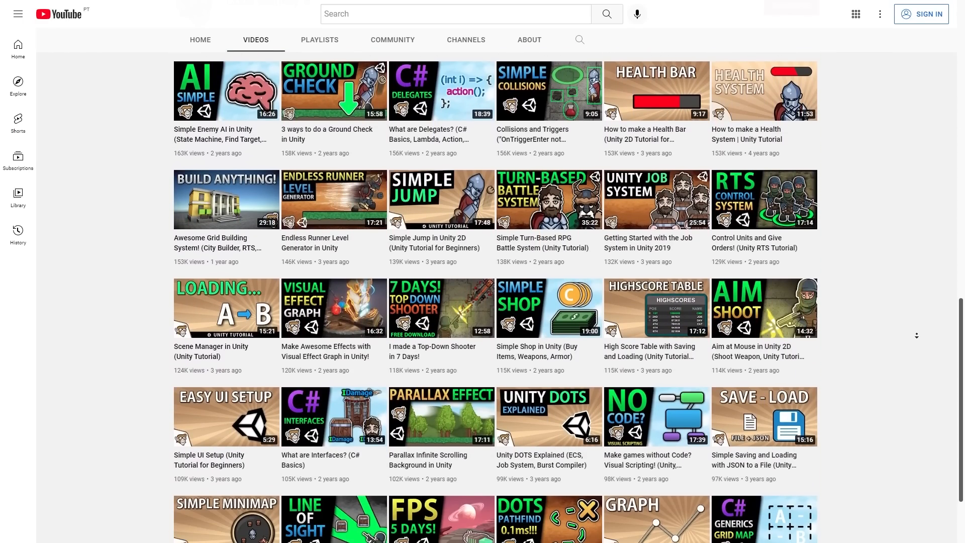
{"action": "scroll", "scroll_direction": "down", "scroll_amount": 3}
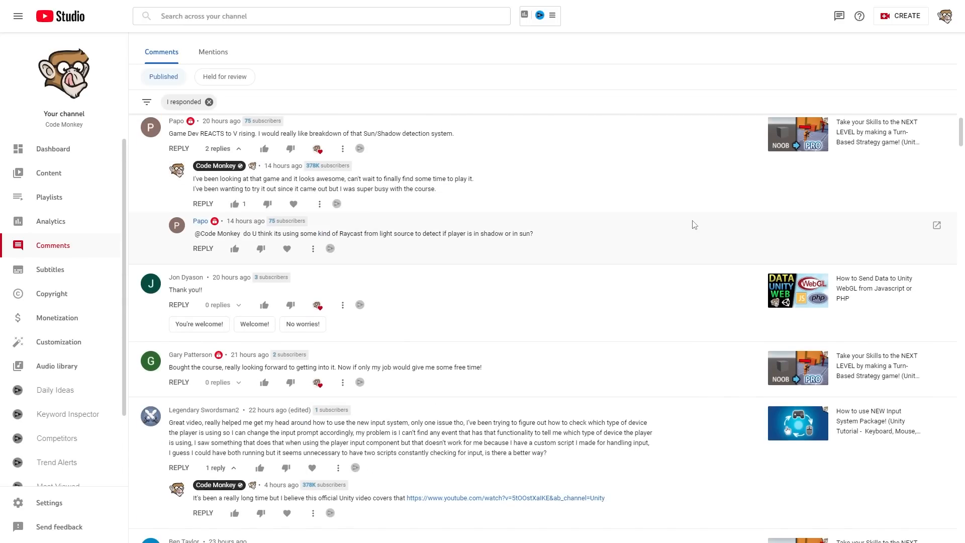
{"action": "scroll", "scroll_direction": "down", "scroll_amount": 3}
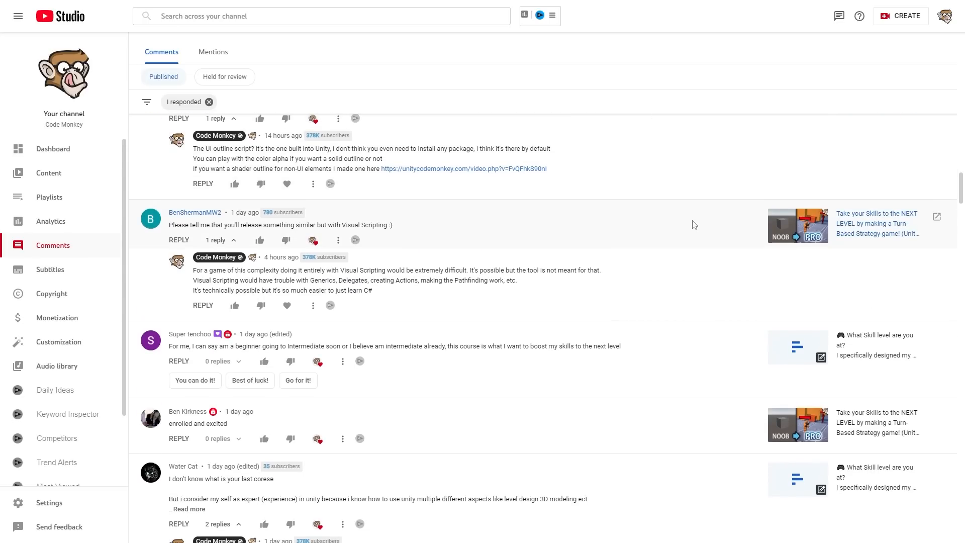
{"action": "scroll", "scroll_direction": "down", "scroll_amount": 3}
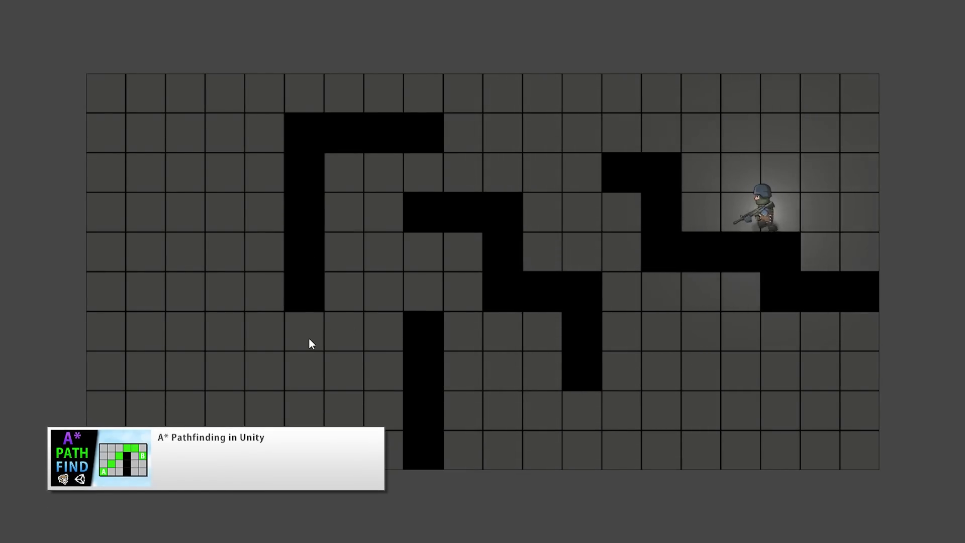
{"action": "left_click", "coordinate": [311, 342]}
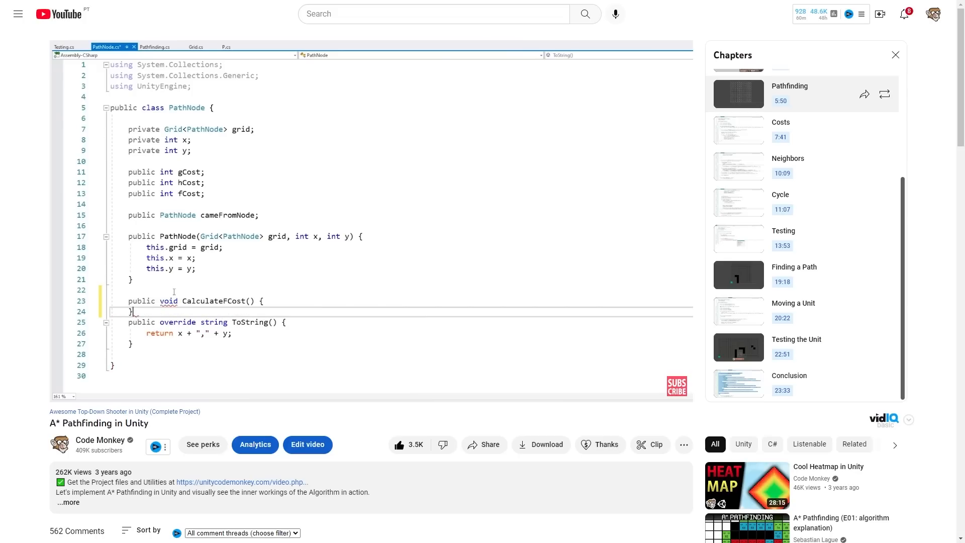
{"action": "type", "text": "false"}
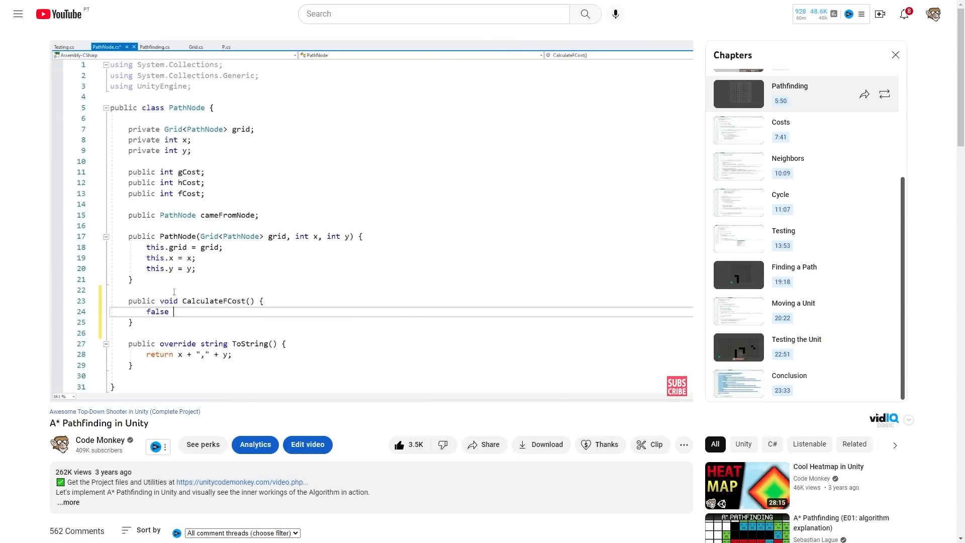
{"action": "type", "text": "fCiost ="}
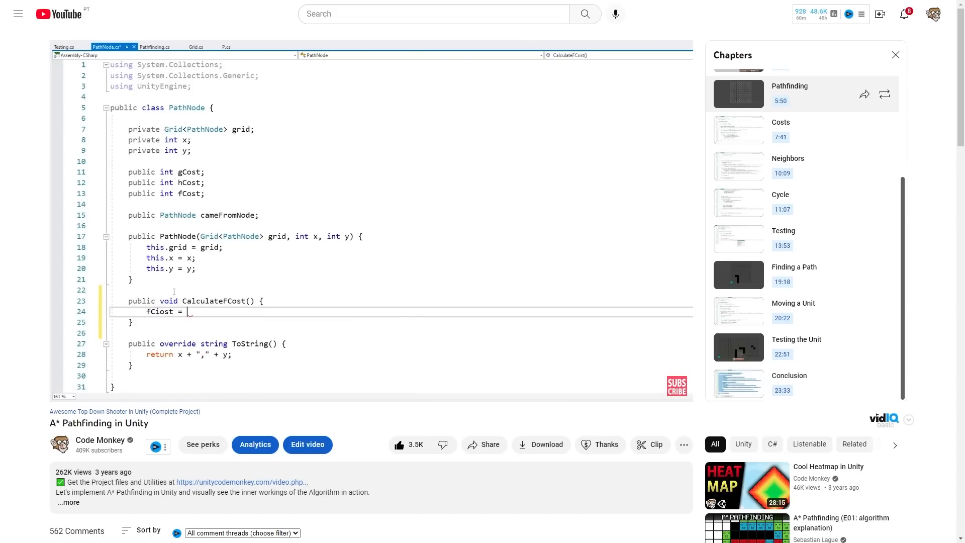
{"action": "type", "text": "gCost + hCo"}
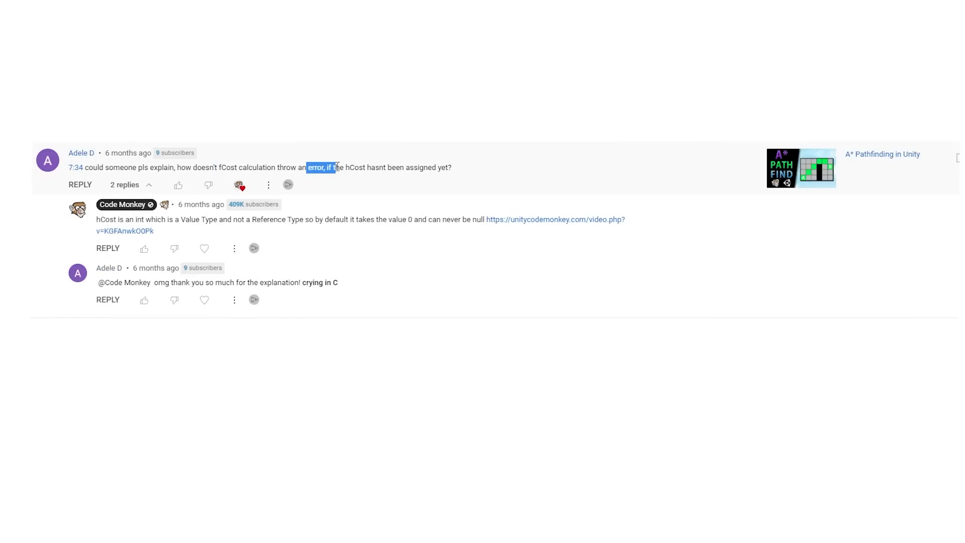
Step: Highlight 'error' and 'hCost' in the viewer's question about fCost
{"action": "double_click", "coordinate": [356, 167]}
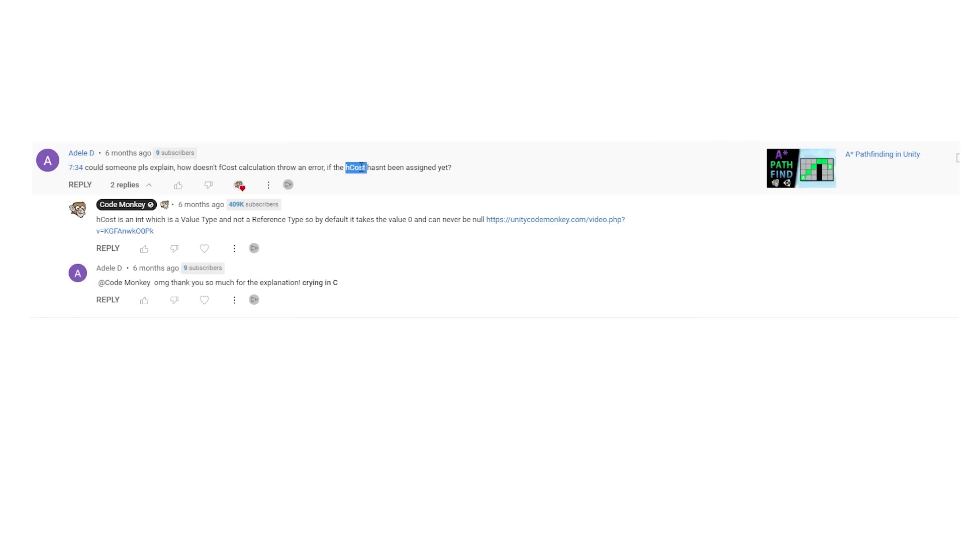
{"action": "left_click", "coordinate": [424, 399]}
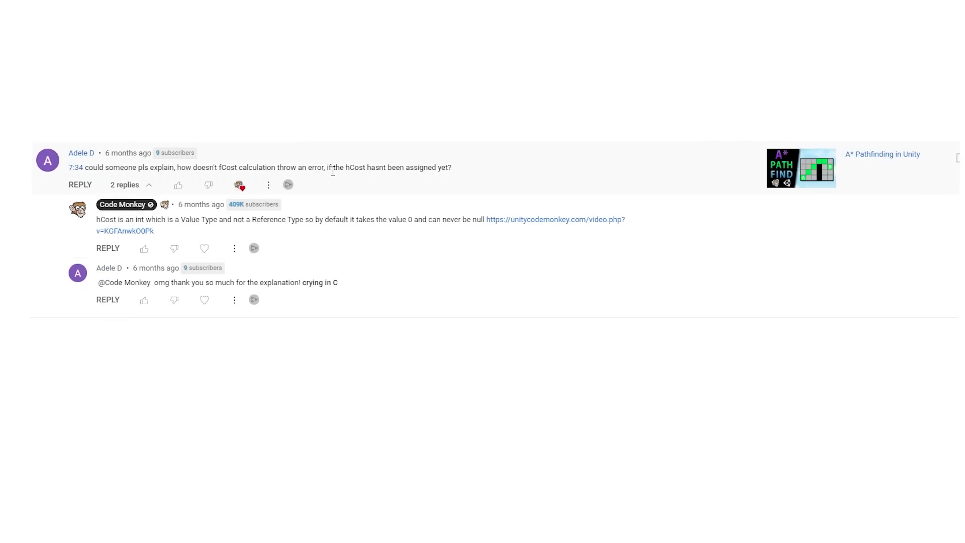
{"action": "mouse_move", "coordinate": [370, 152]}
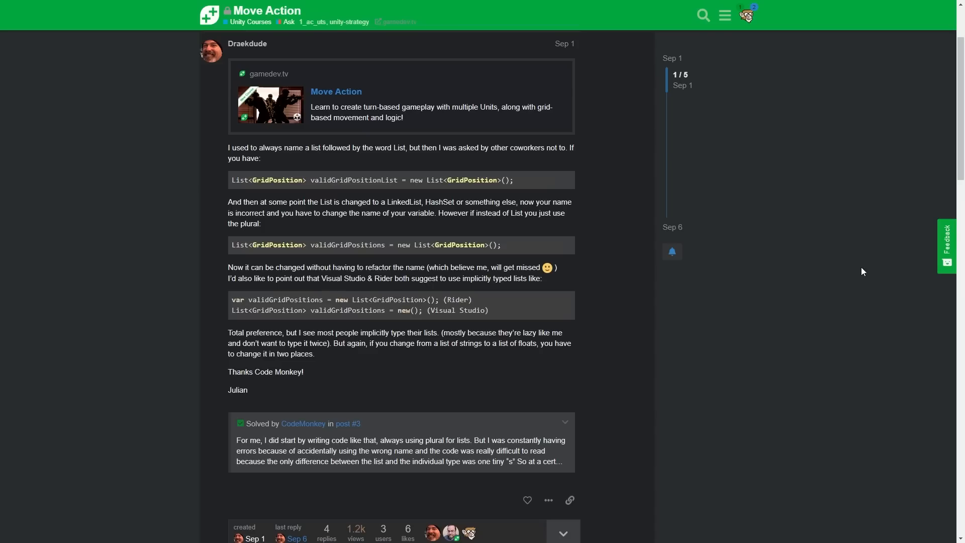
{"action": "mouse_move", "coordinate": [401, 225]}
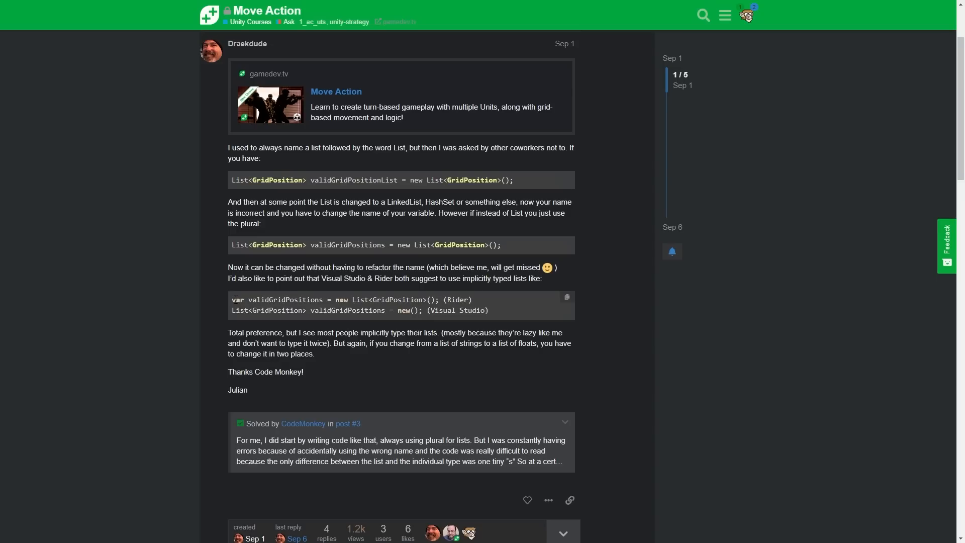
Step: Select a word in the Move Action thread's post about plural list names
{"action": "double_click", "coordinate": [237, 300]}
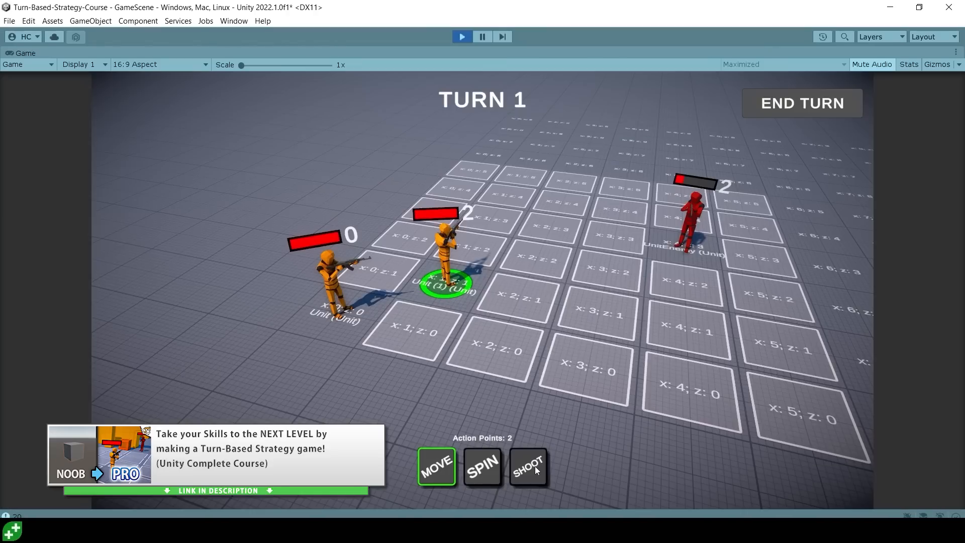
Step: Show the strategy game running, then the Scene view with the unit beside a wall
{"action": "left_click", "coordinate": [527, 467]}
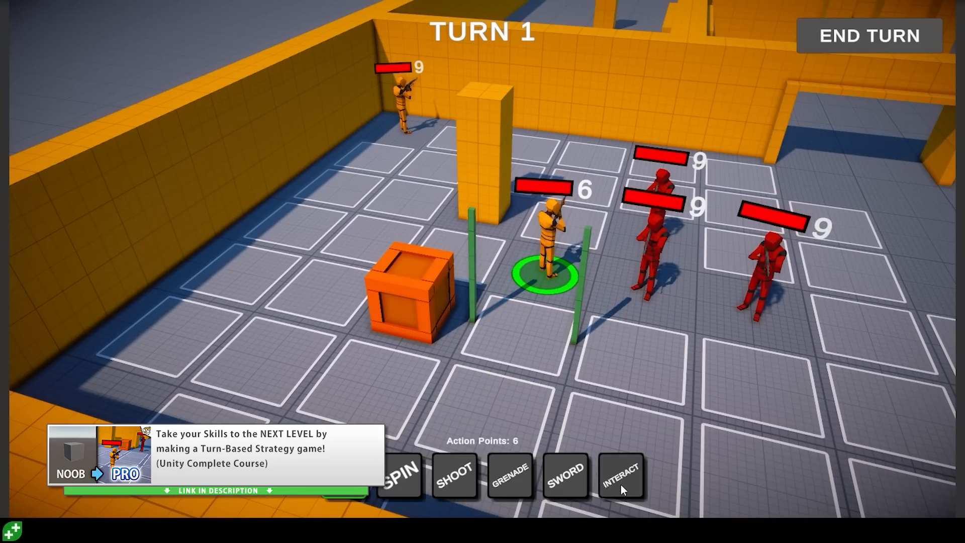
{"action": "left_click", "coordinate": [620, 475]}
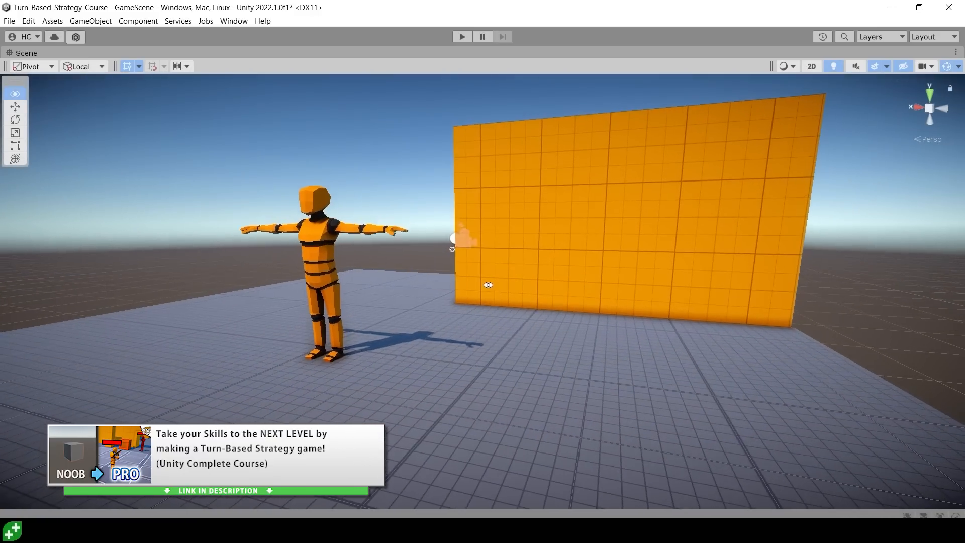
{"action": "left_click", "coordinate": [460, 36]}
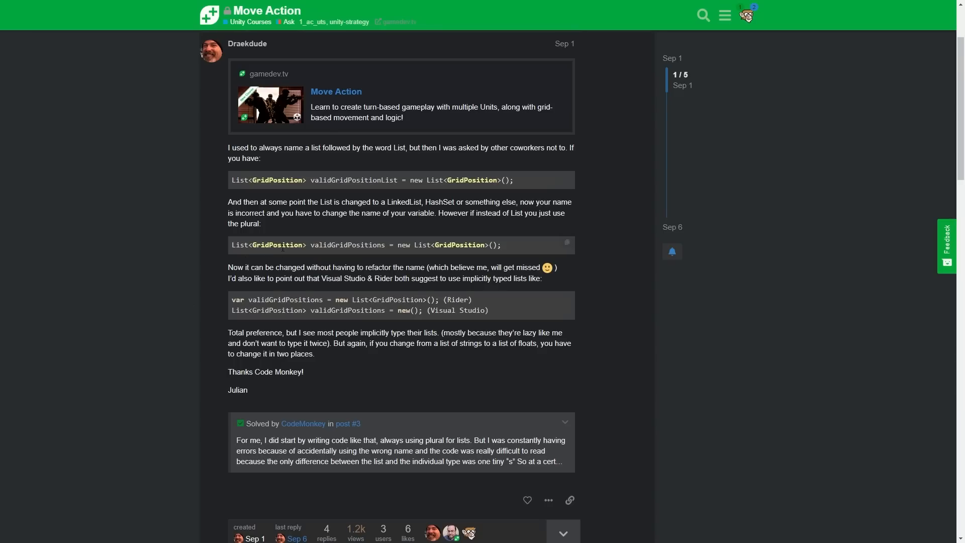
{"action": "mouse_move", "coordinate": [258, 231]}
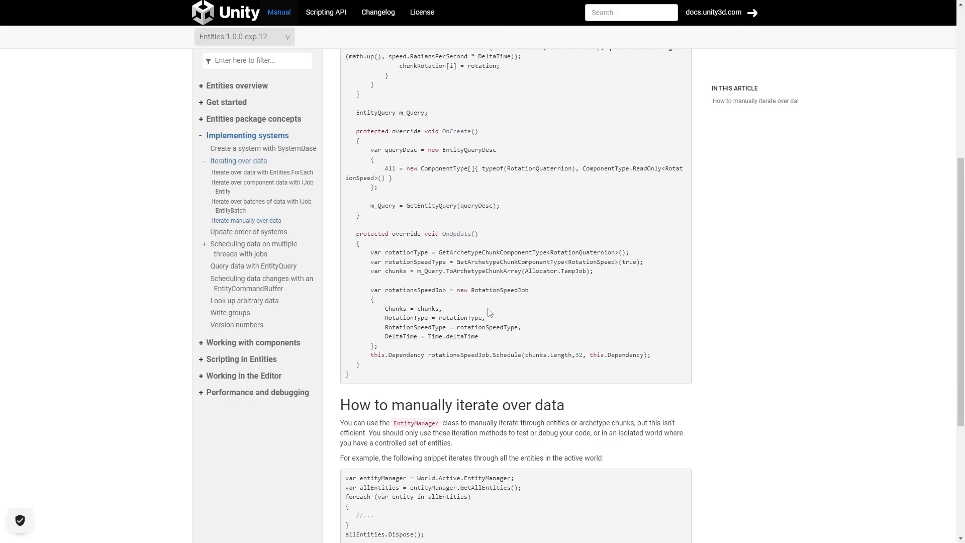
Step: Select text in the 'Iterate manually over data' Entities manual article
{"action": "left_click_drag", "start_coordinate": [364, 252], "coordinate": [594, 271]}
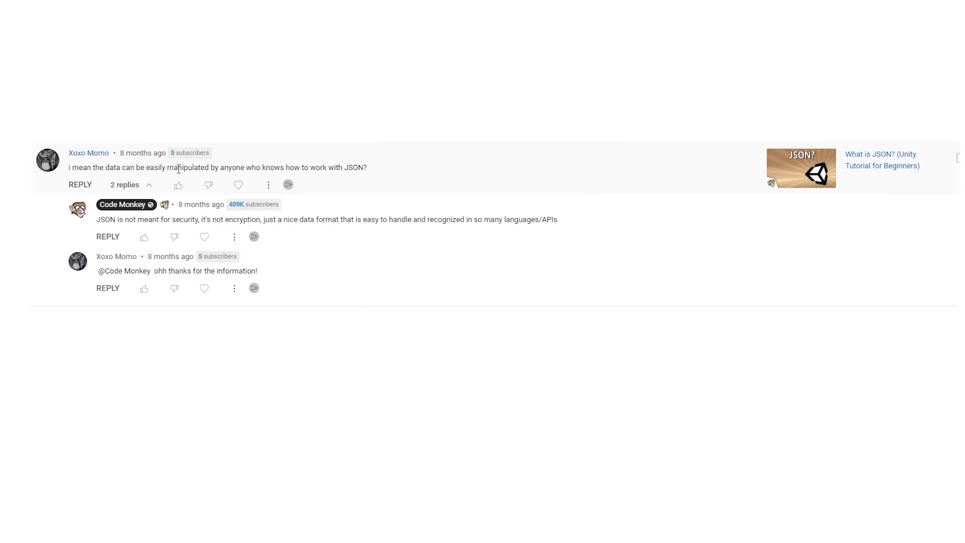
Step: Highlight 'data can be easily manipulated by' in the What is JSON? comment
{"action": "left_click_drag", "start_coordinate": [104, 167], "coordinate": [216, 167]}
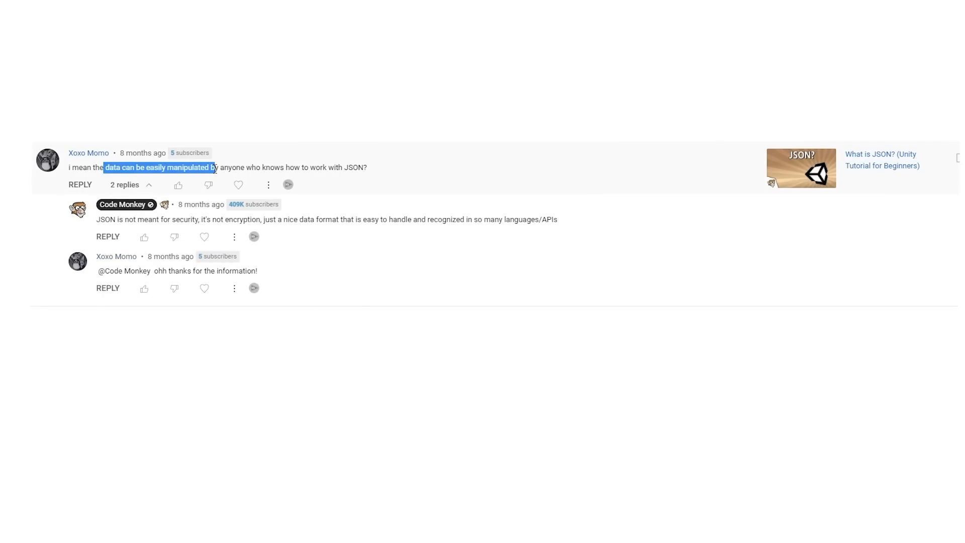